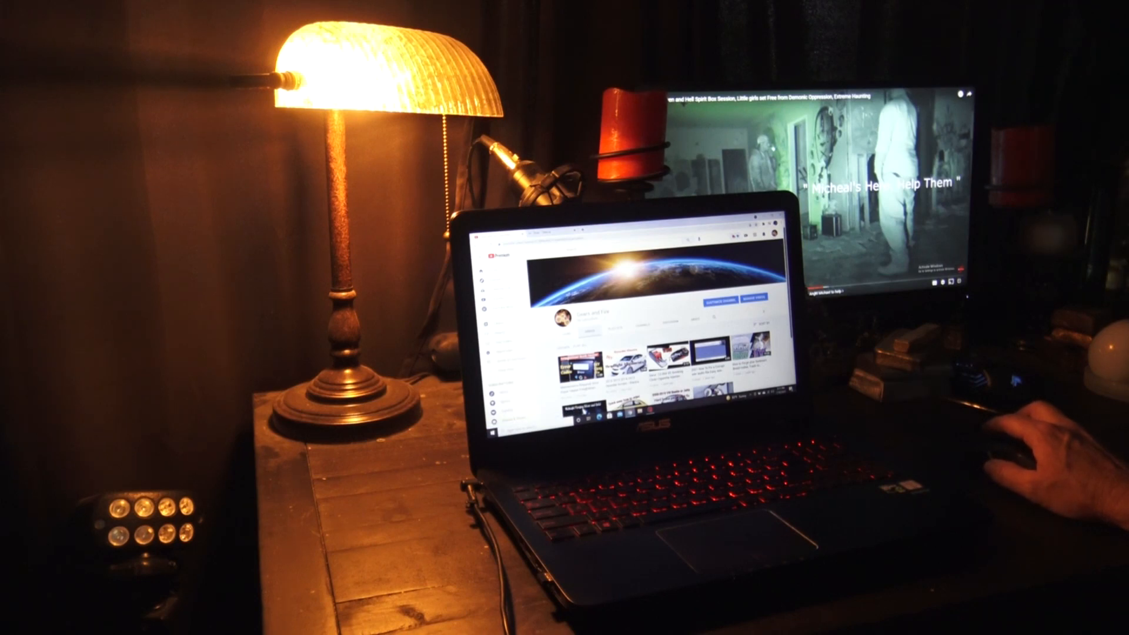
# Show the account menu from the profile avatar on the Gears and Fire videos page.
pyautogui.click(1082, 72)
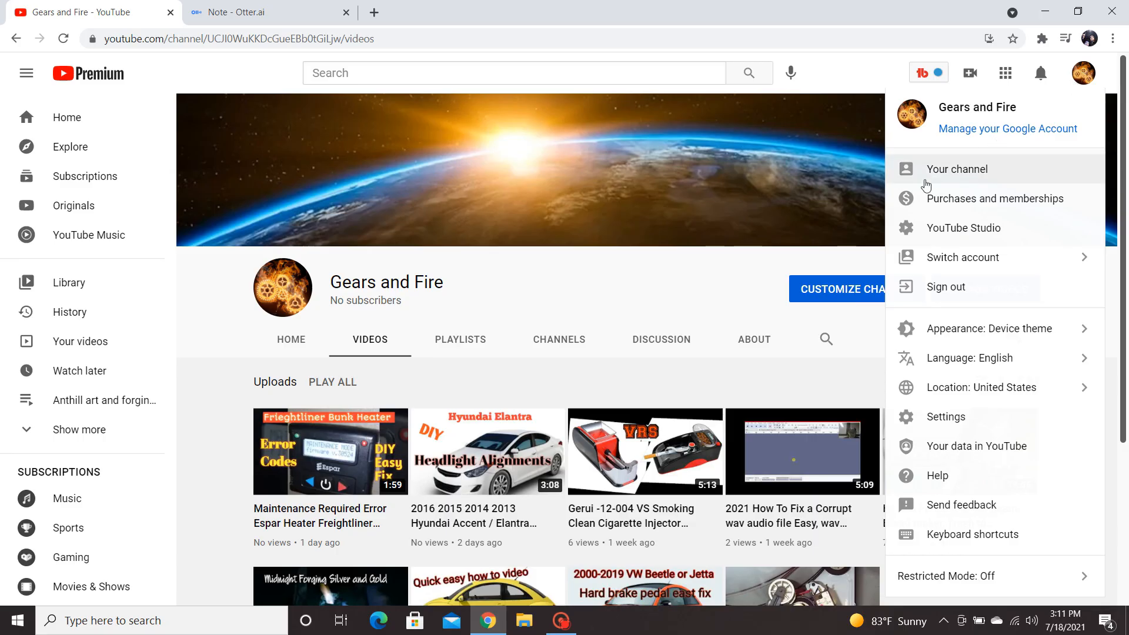
pyautogui.moveTo(963, 227)
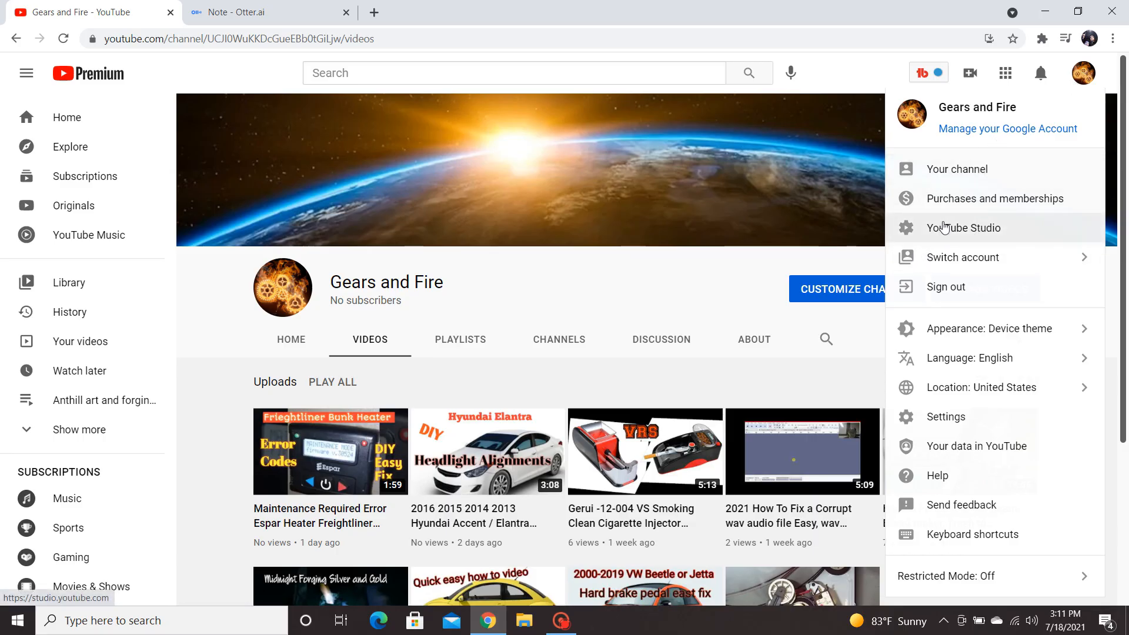
# Go to the Gears and Fire channel dashboard via the YouTube Studio menu entry.
pyautogui.click(963, 227)
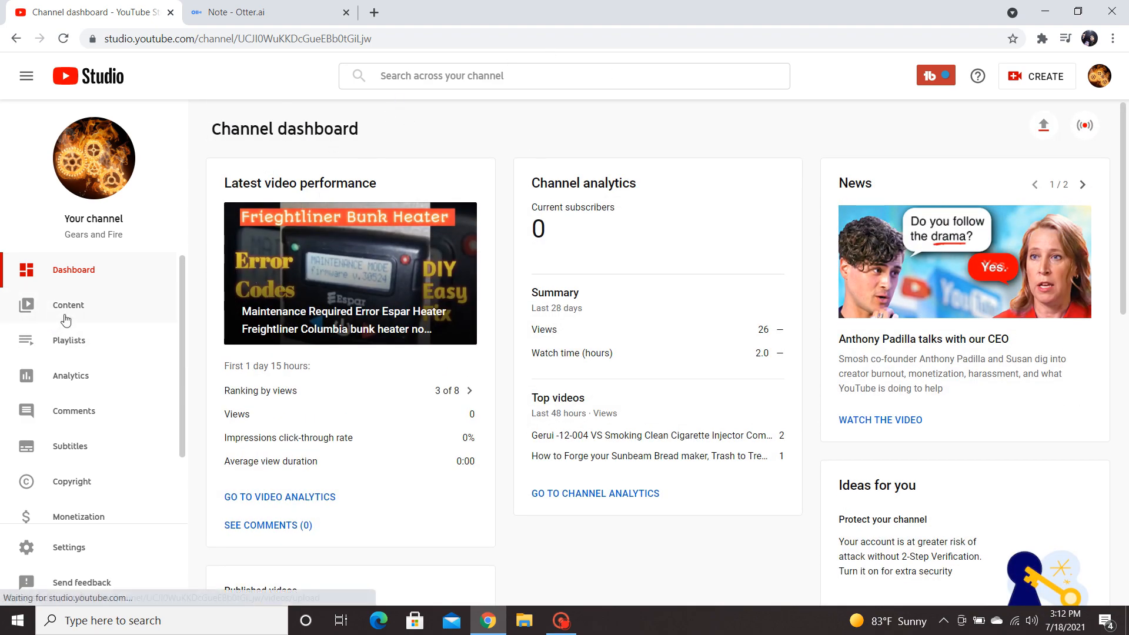
# From the Content list, start editing the Espar heater error codes video's details.
pyautogui.click(69, 304)
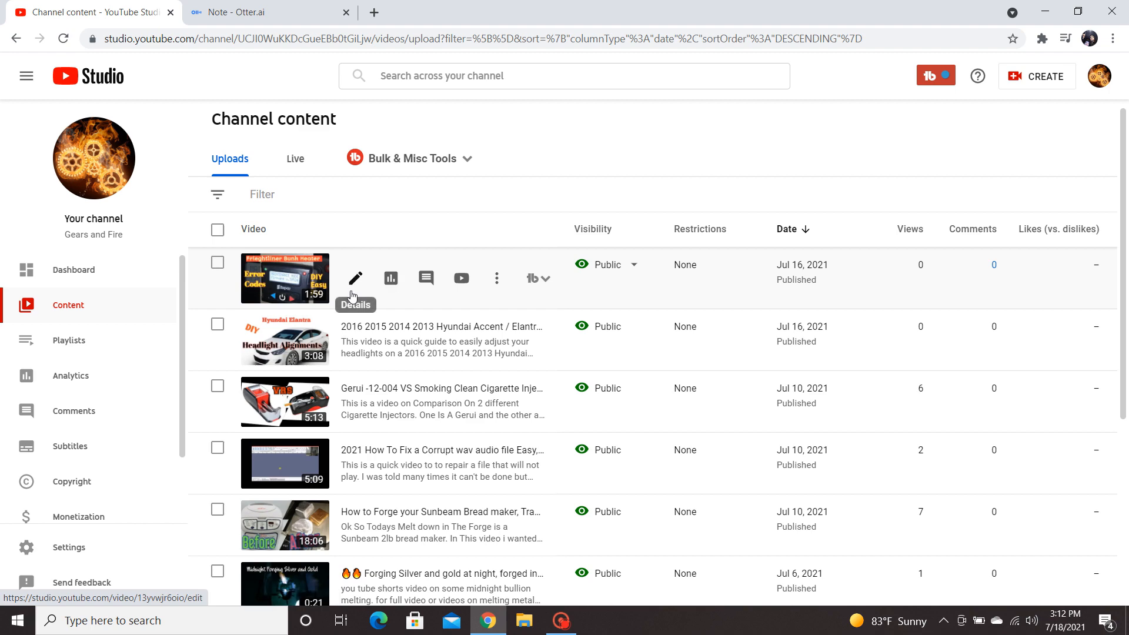
pyautogui.moveTo(354, 289)
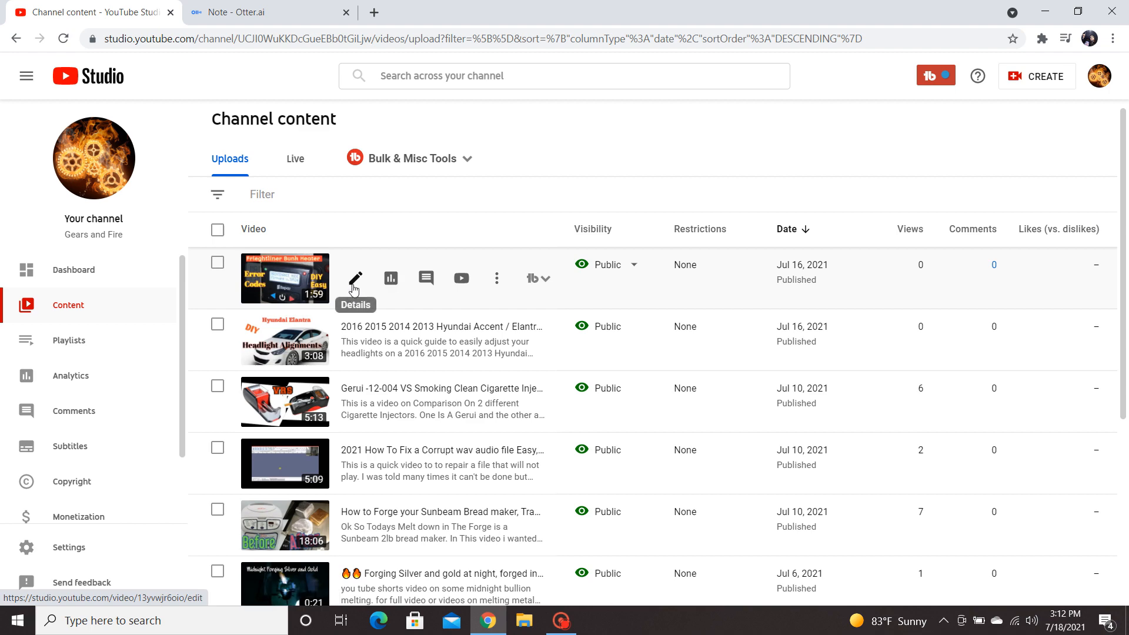
pyautogui.click(355, 277)
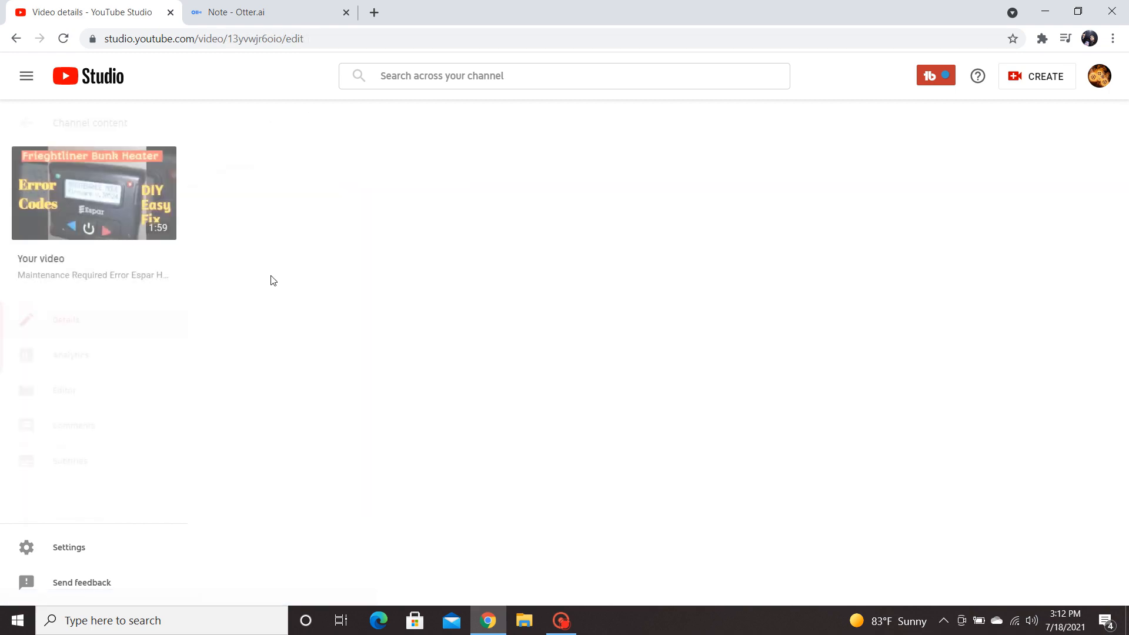